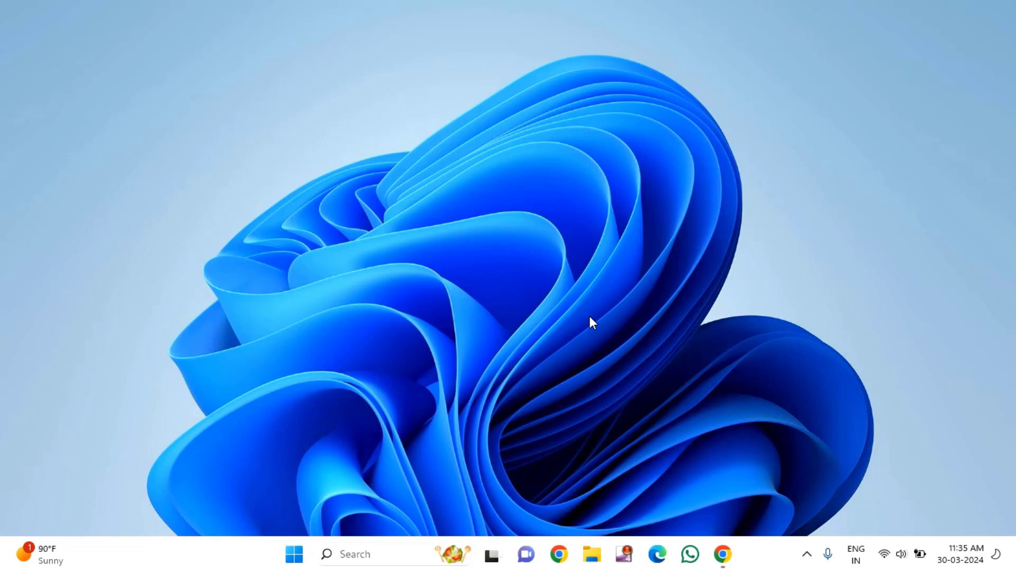
mouse_move(545, 292)
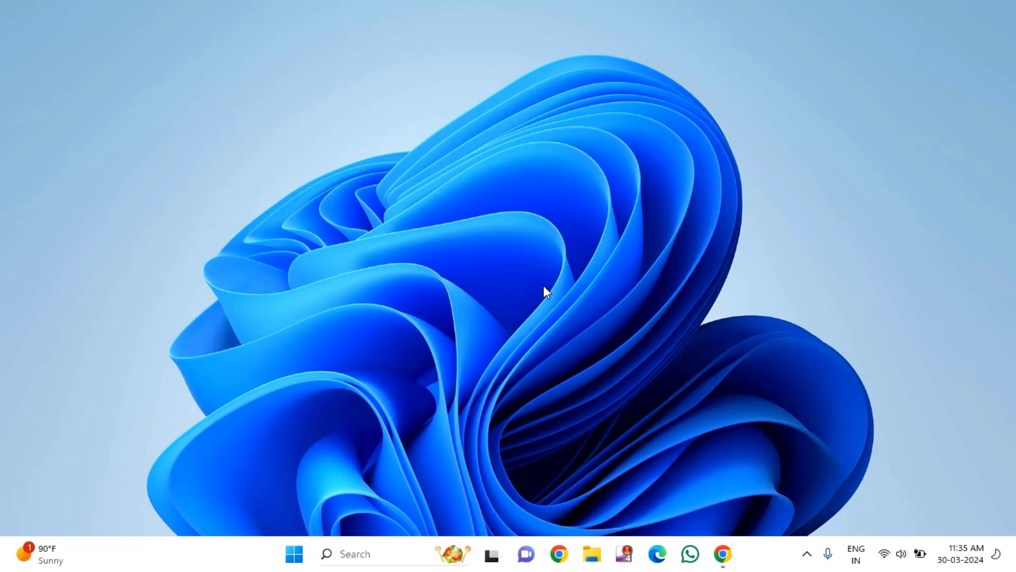
mouse_move(295, 553)
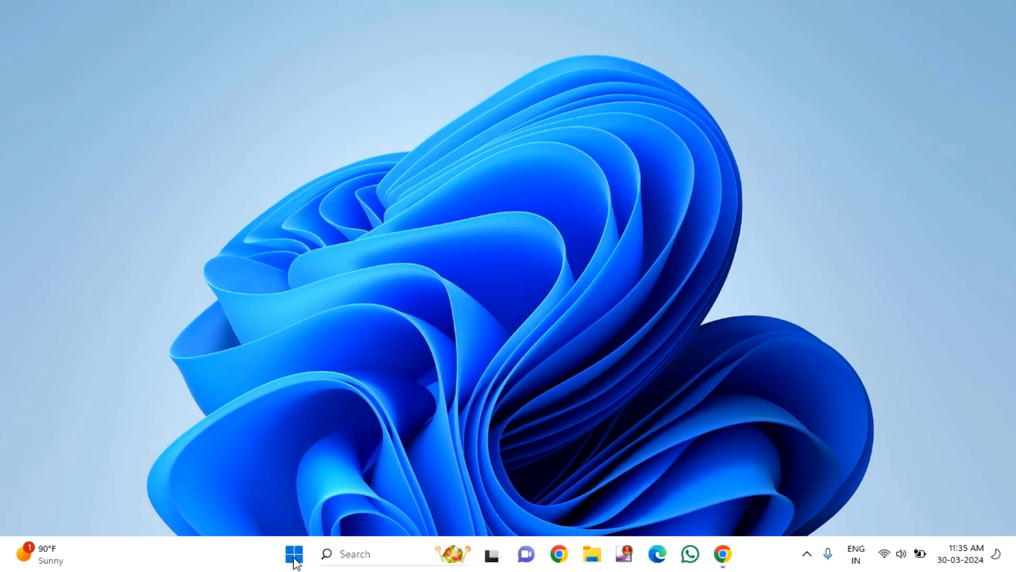
- Search 'edit power plan' from Start to reach the Balanced plan's Edit Plan Settings
click(294, 553)
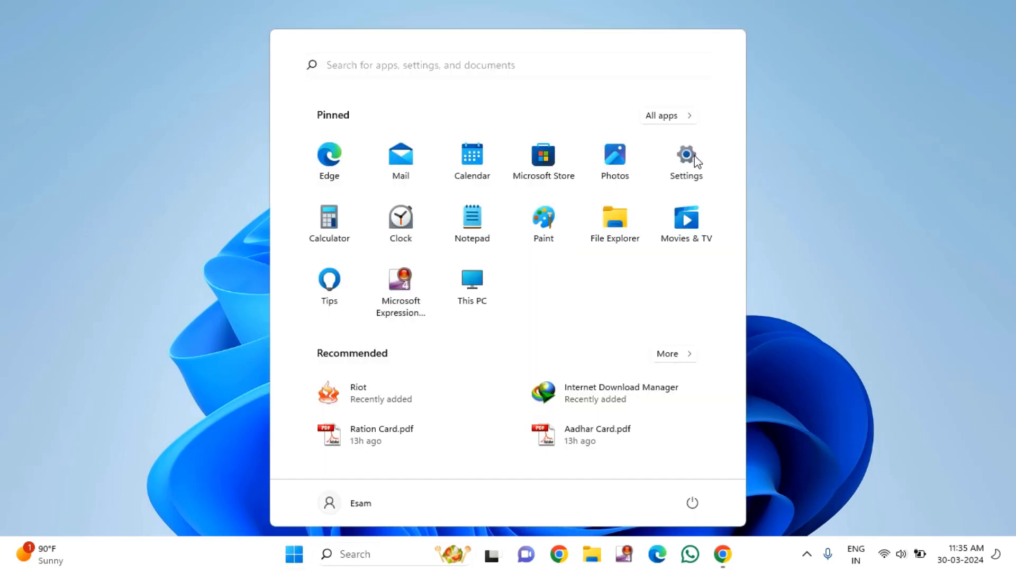
click(686, 159)
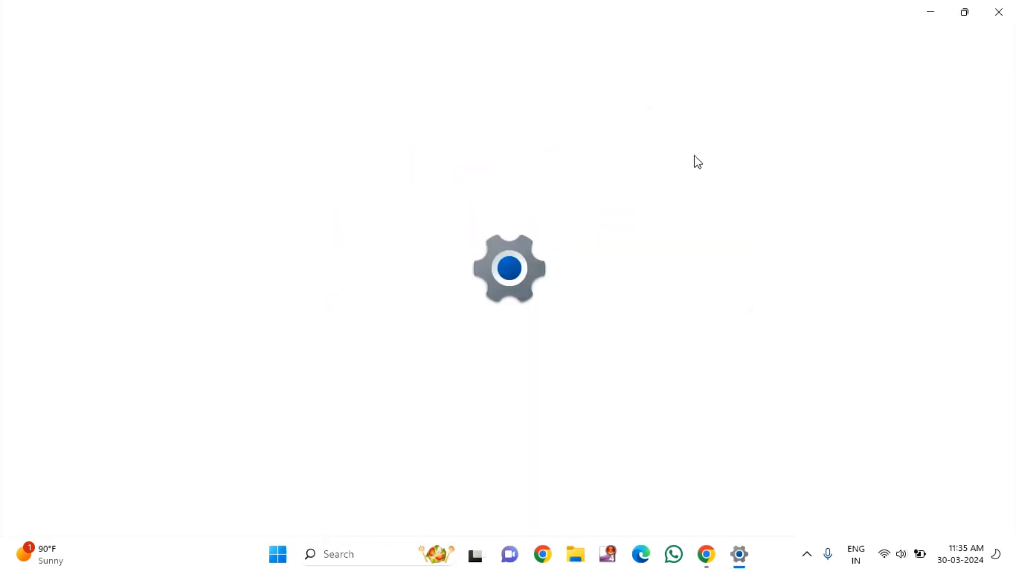
click(999, 12)
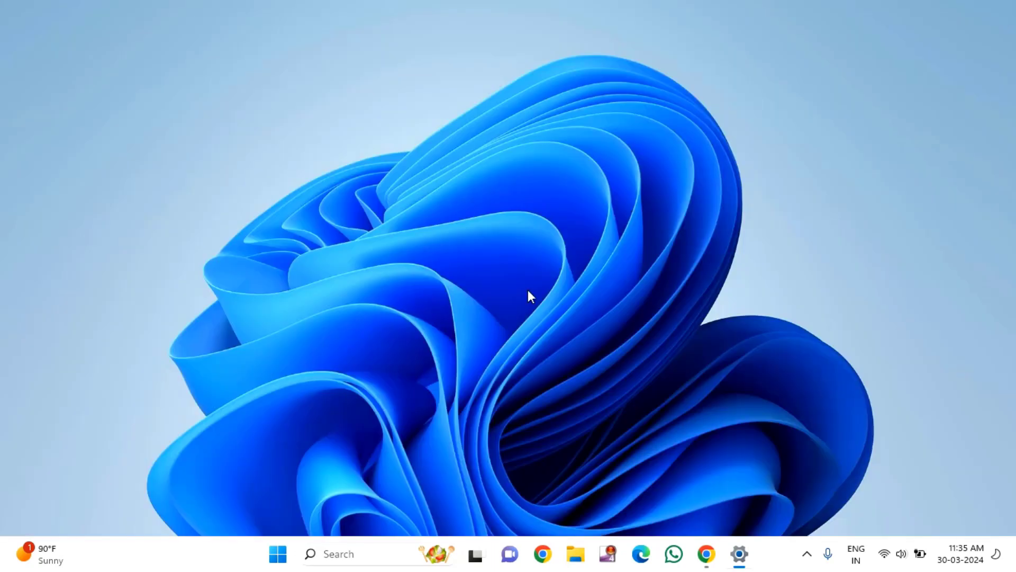
click(277, 554)
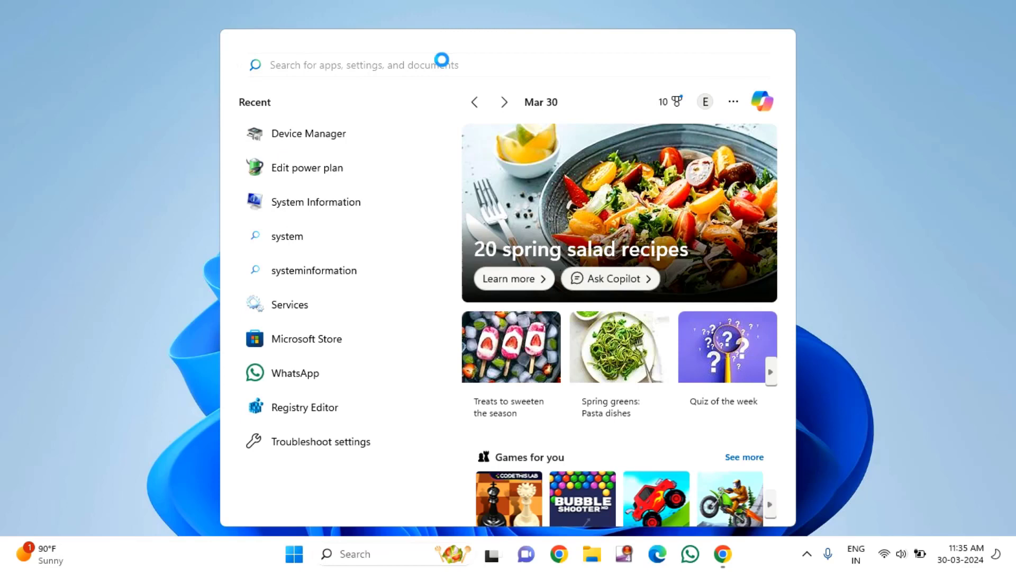
text(edit power plan)
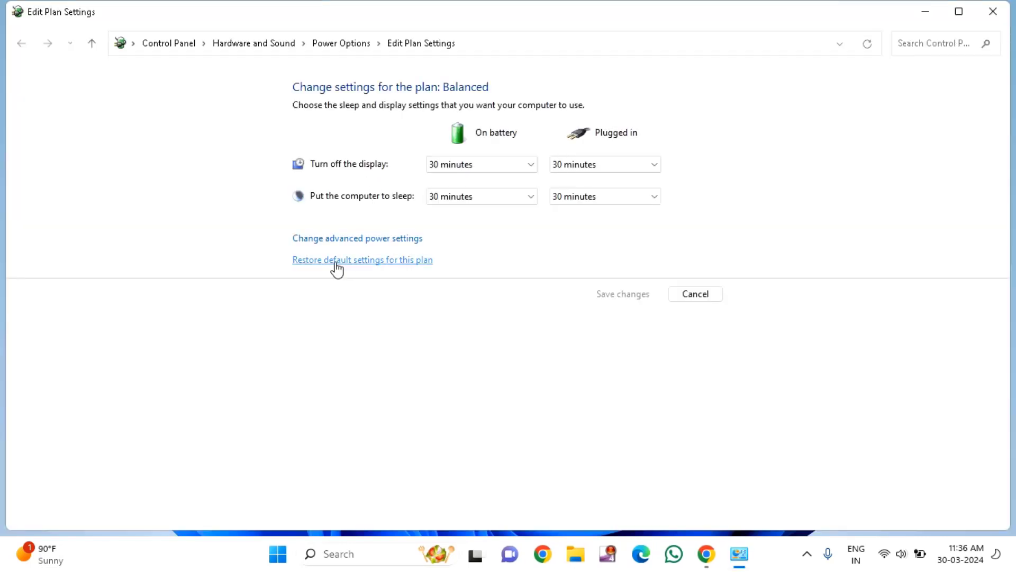
mouse_move(390, 239)
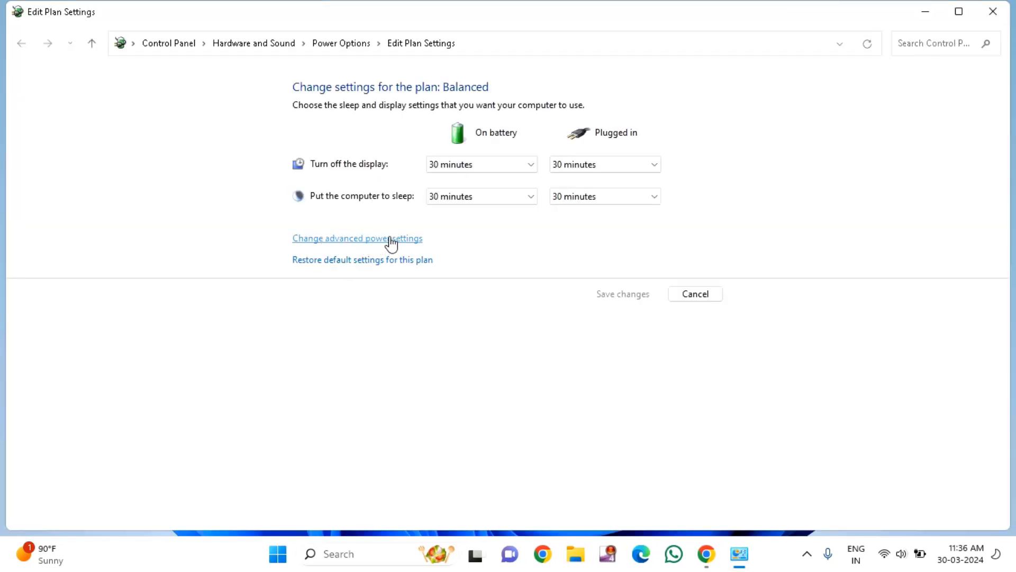
- In advanced power settings, set USB selective suspend to Disabled and confirm with OK
click(357, 237)
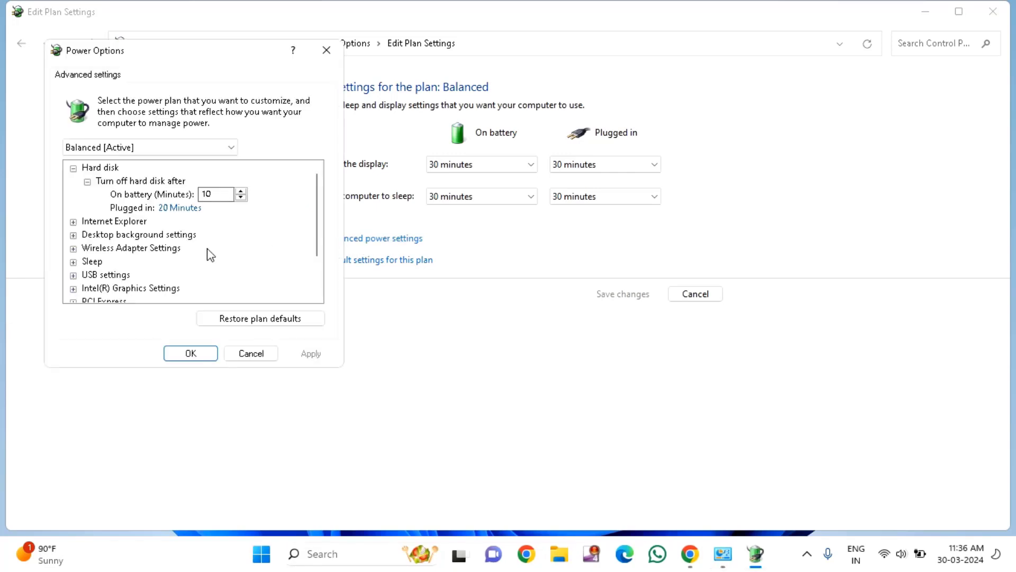
mouse_move(113, 282)
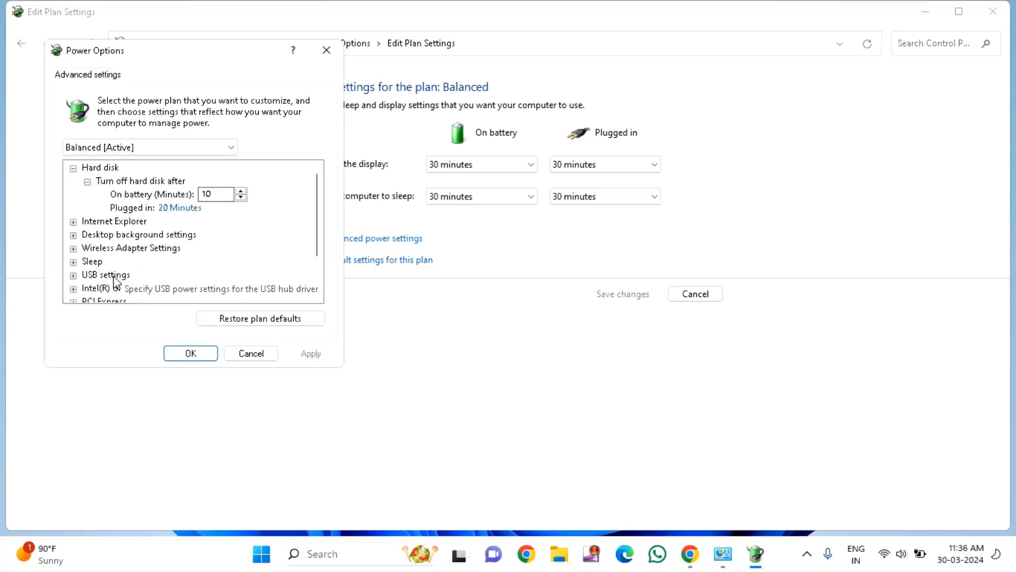
click(73, 275)
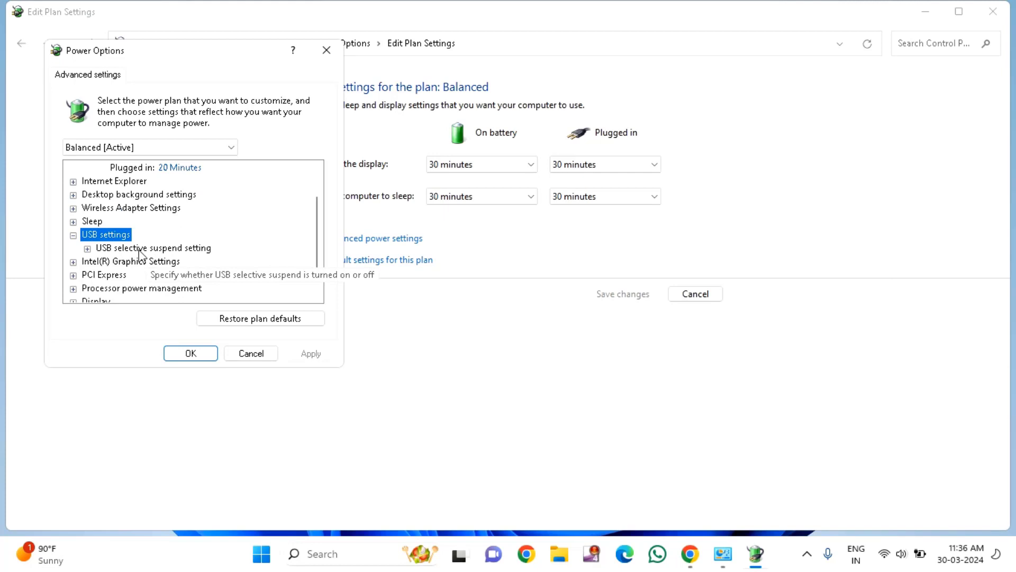
mouse_move(184, 251)
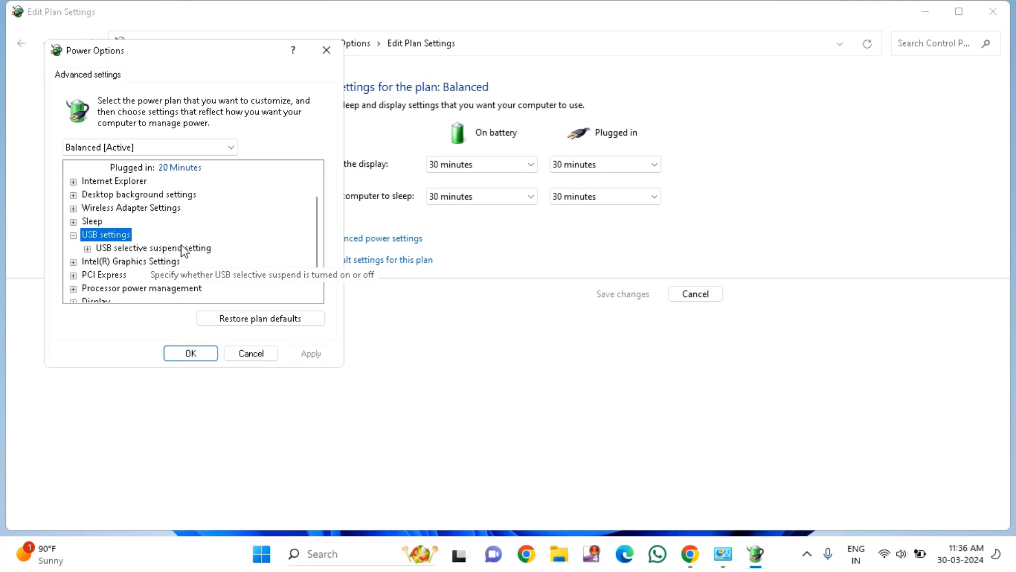
click(86, 248)
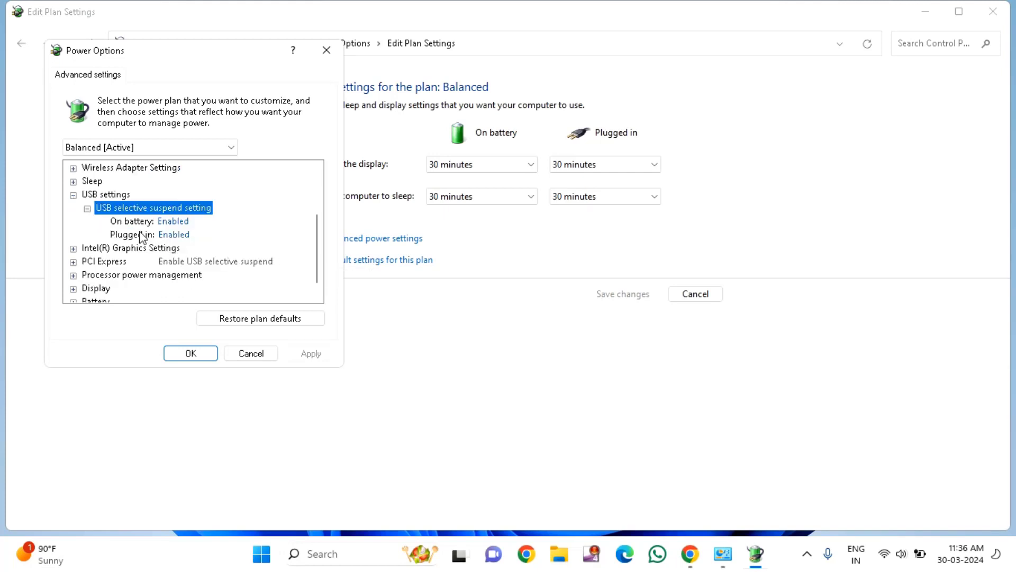
mouse_move(155, 241)
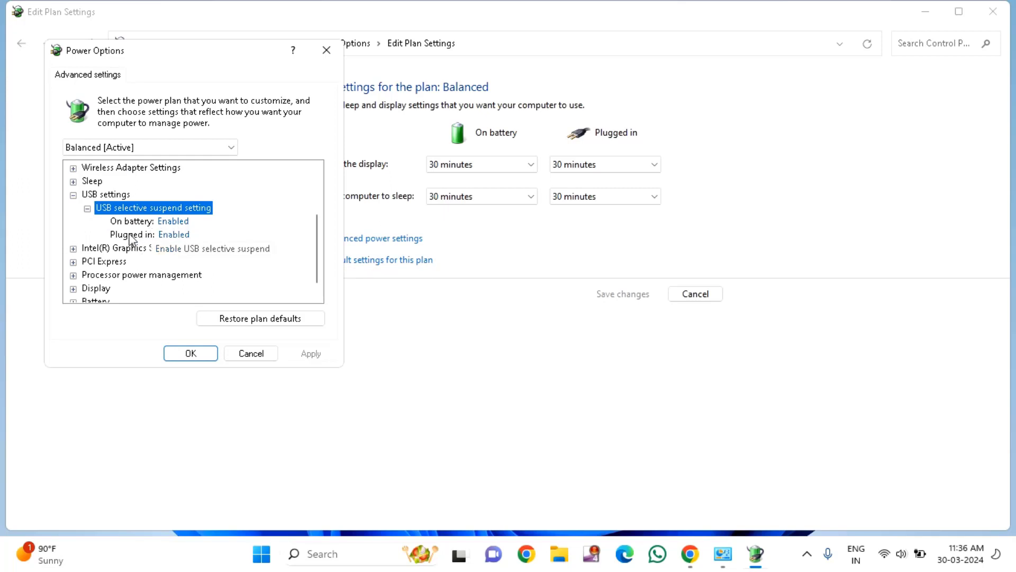
click(132, 221)
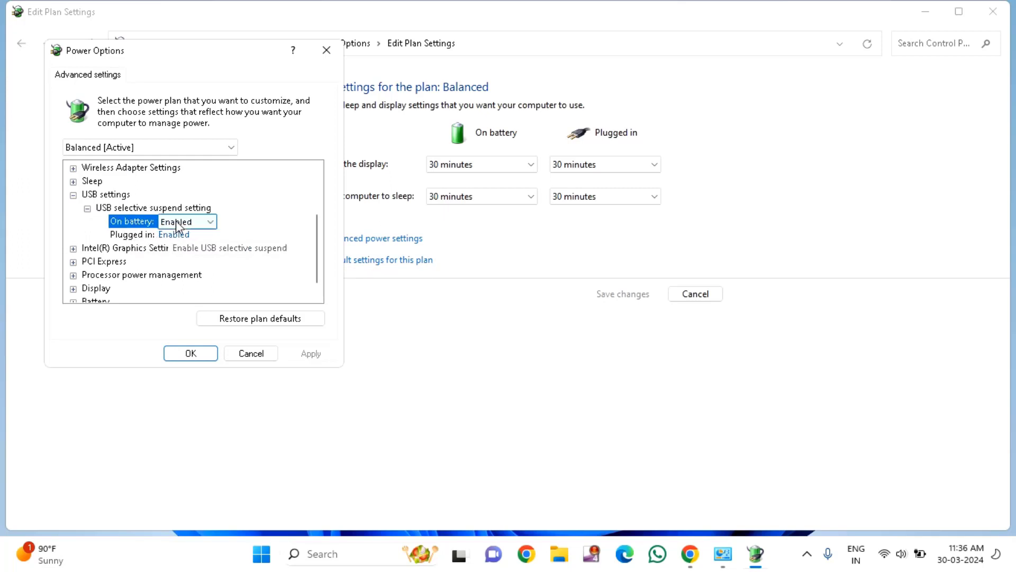
click(185, 221)
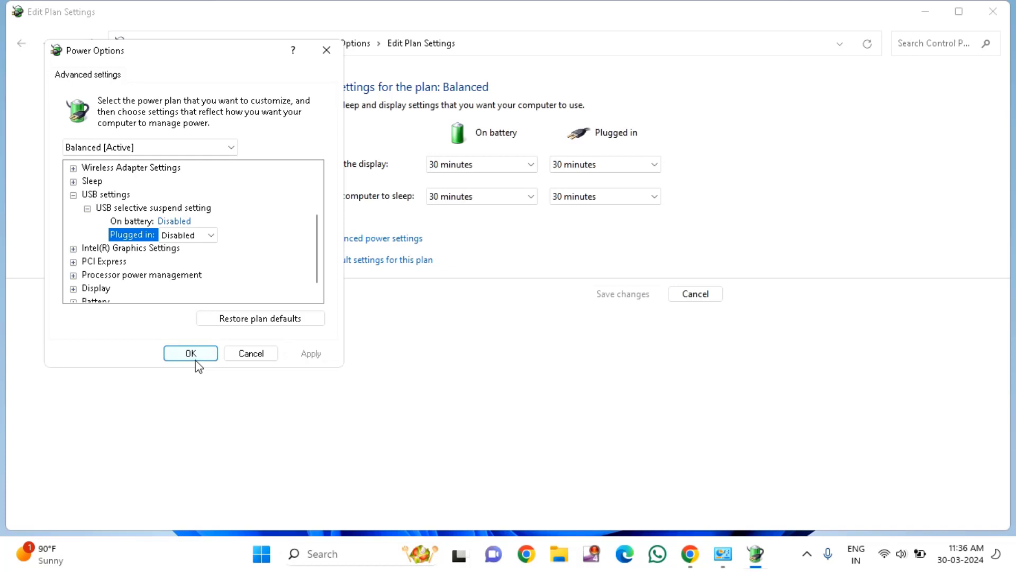
click(190, 352)
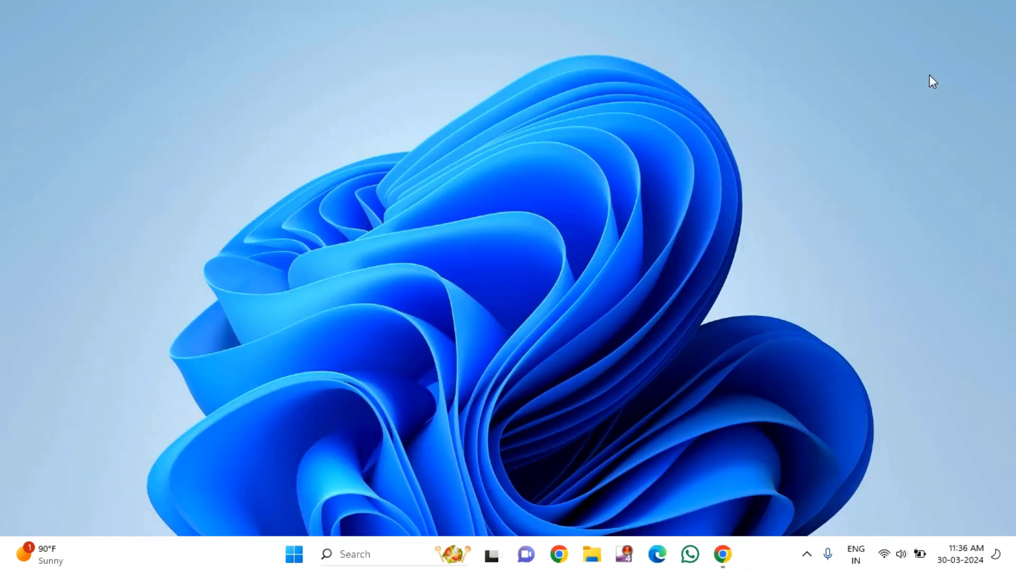
mouse_move(554, 309)
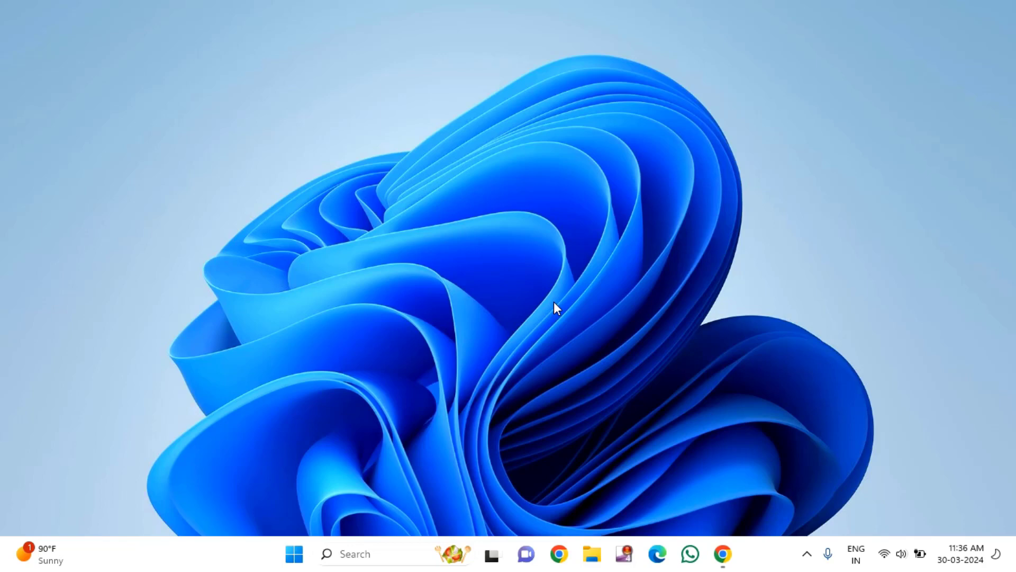
mouse_move(334, 492)
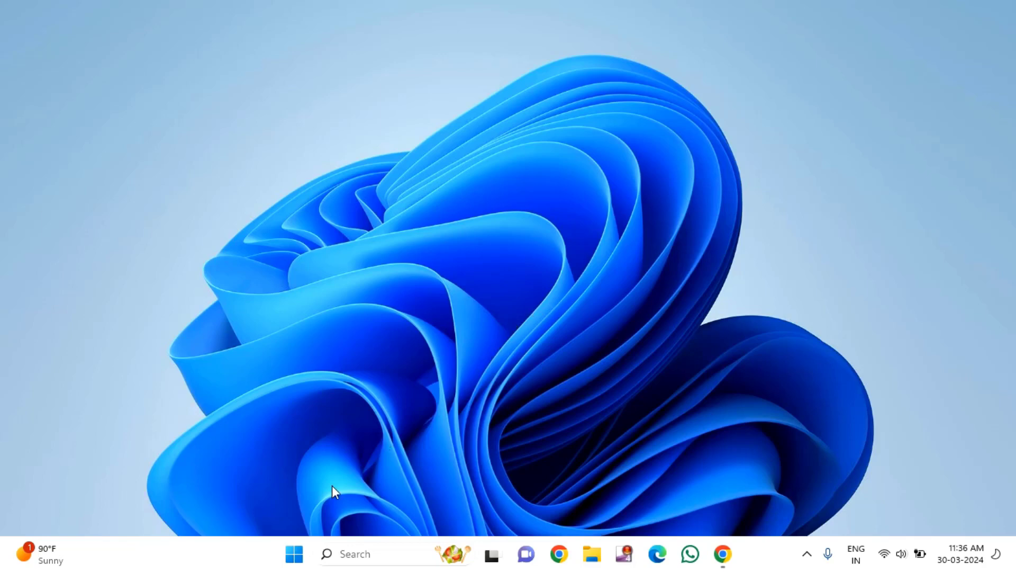
- Find Device Manager by searching 'd' in Start and launch it
click(294, 554)
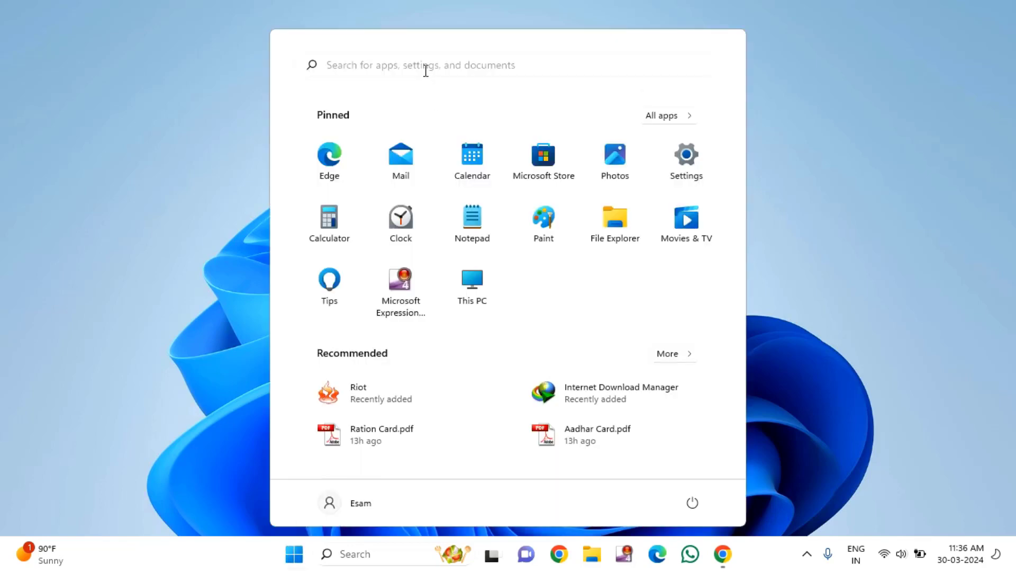
text(d)
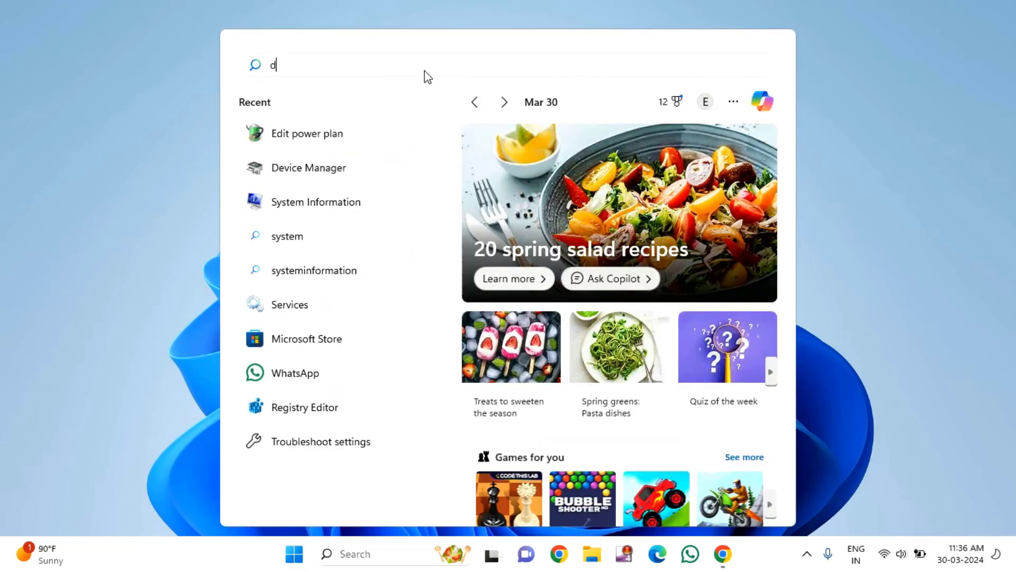
key(Escape)
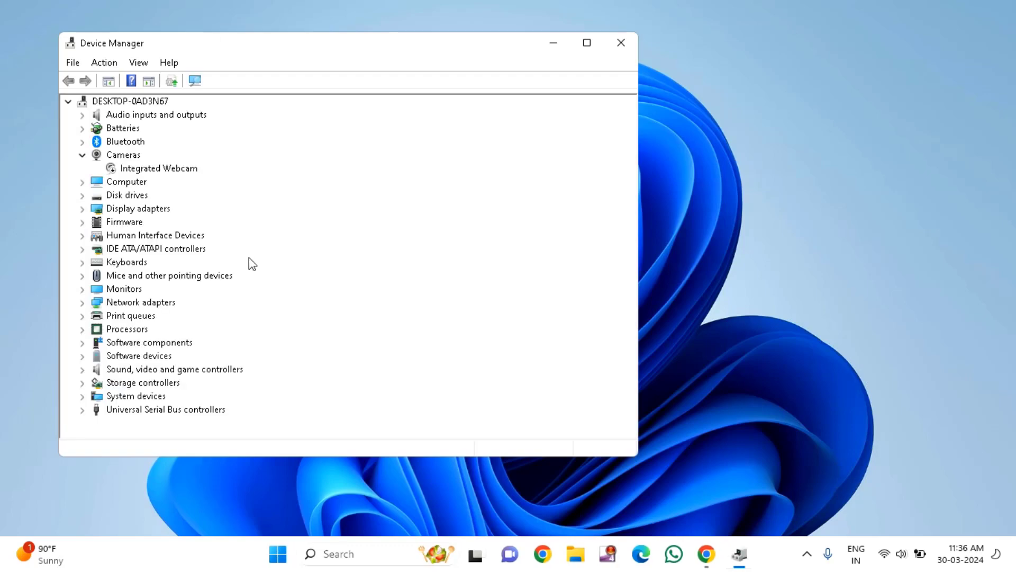
mouse_move(144, 419)
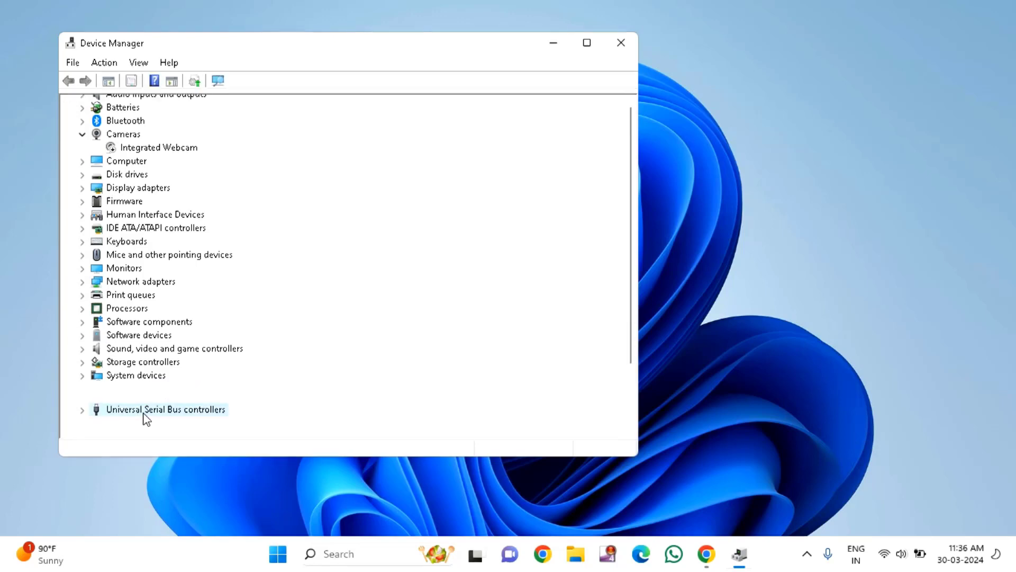
- Expand Universal Serial Bus controllers and select the Generic USB Hub
click(81, 409)
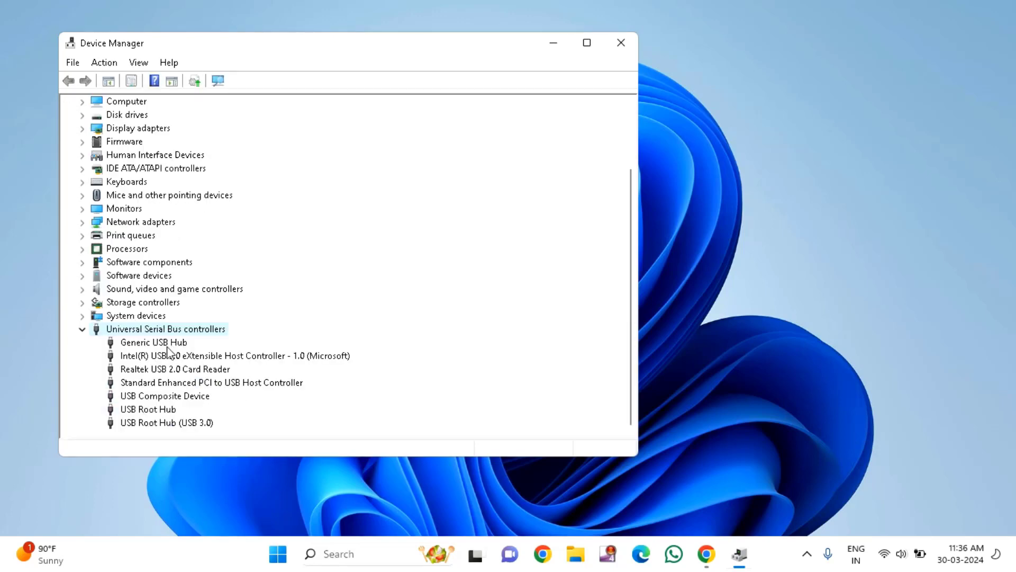
click(154, 342)
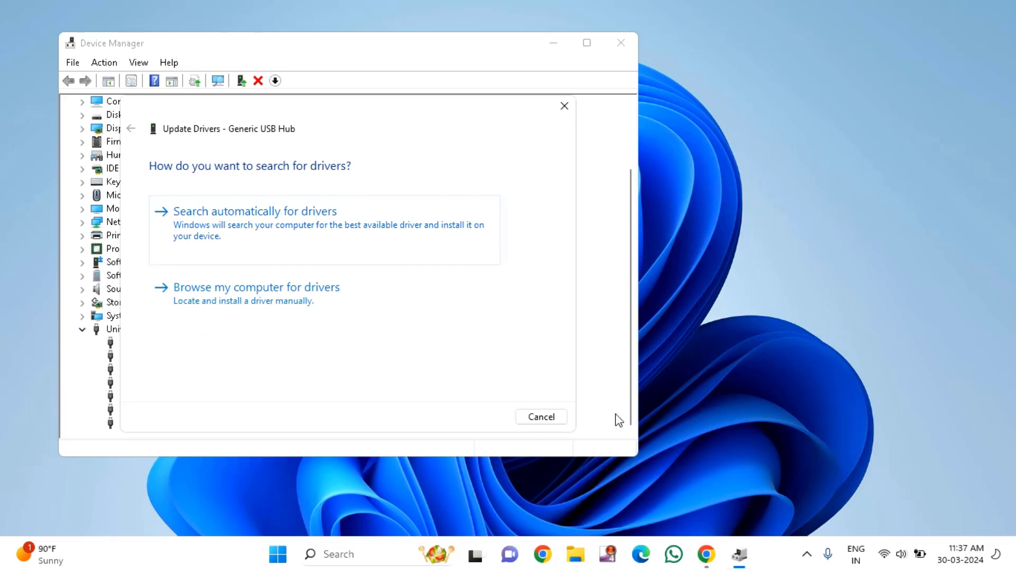
mouse_move(884, 554)
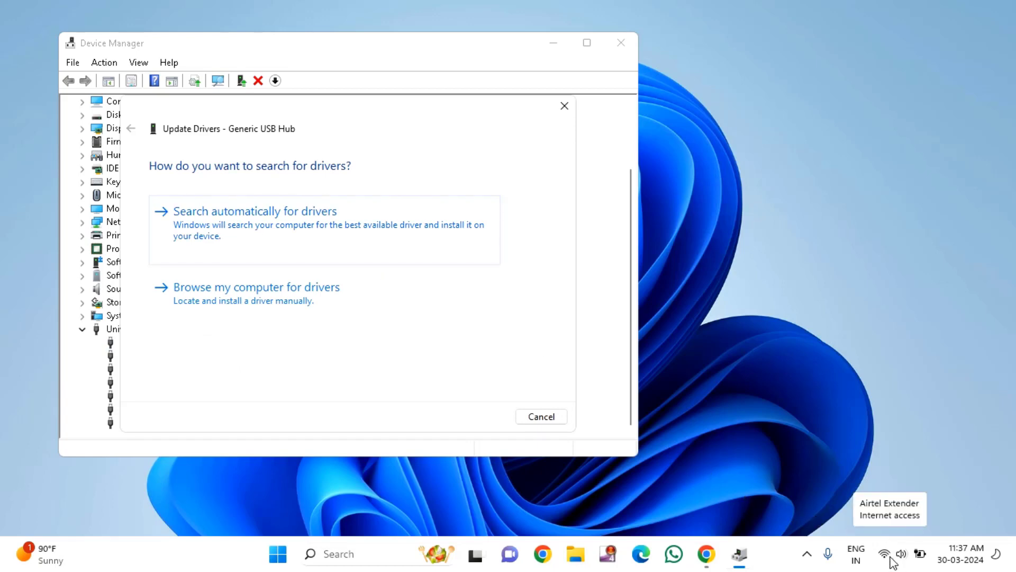
mouse_move(315, 252)
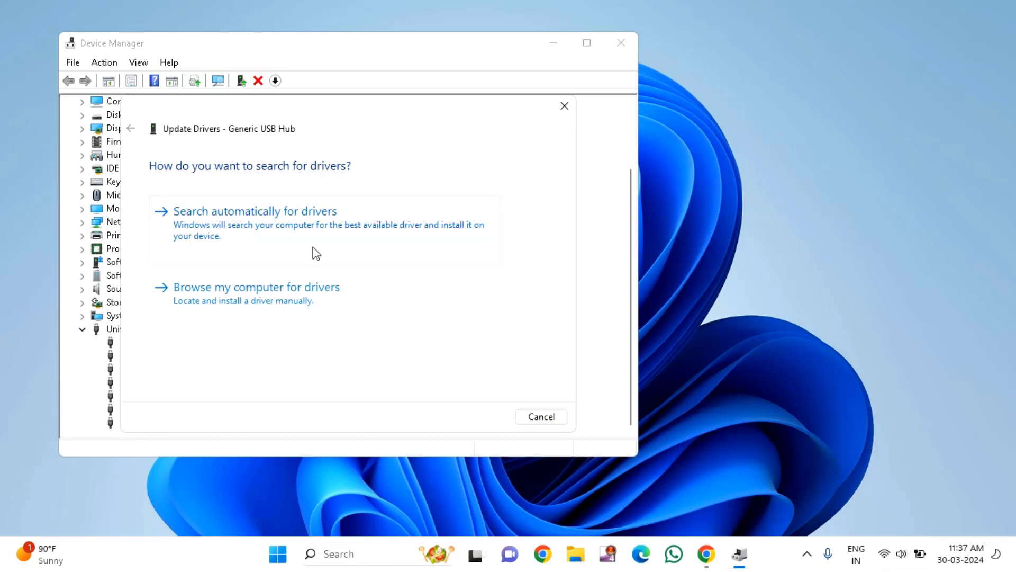
- Search automatically for Generic USB Hub drivers, which finds the best already installed, then close
click(254, 211)
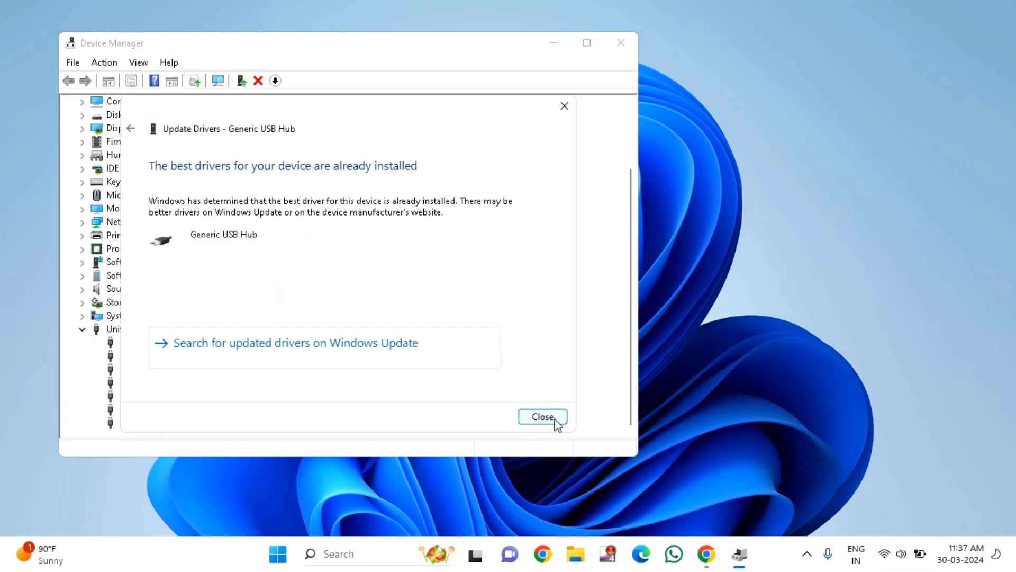
click(542, 416)
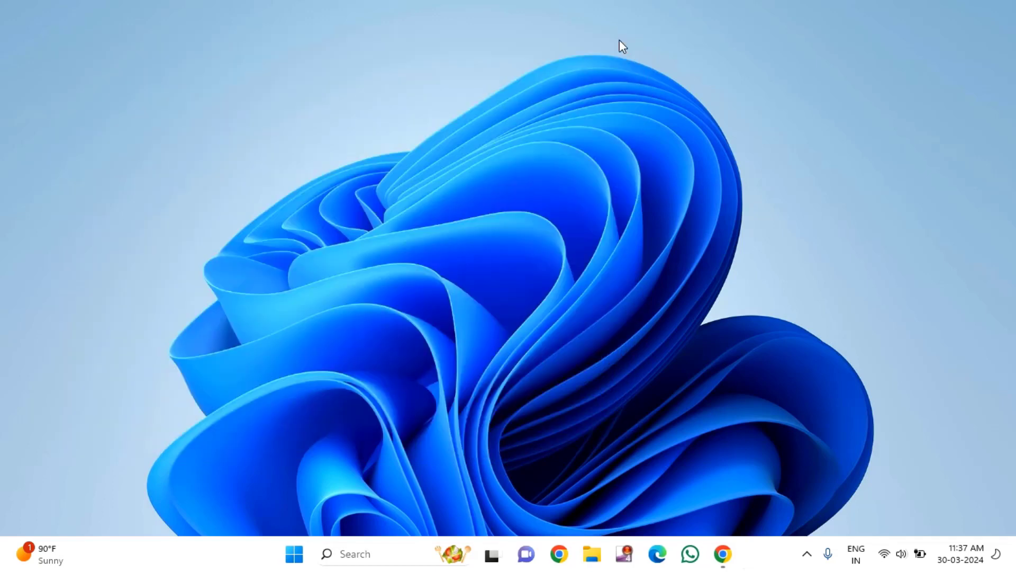
mouse_move(531, 339)
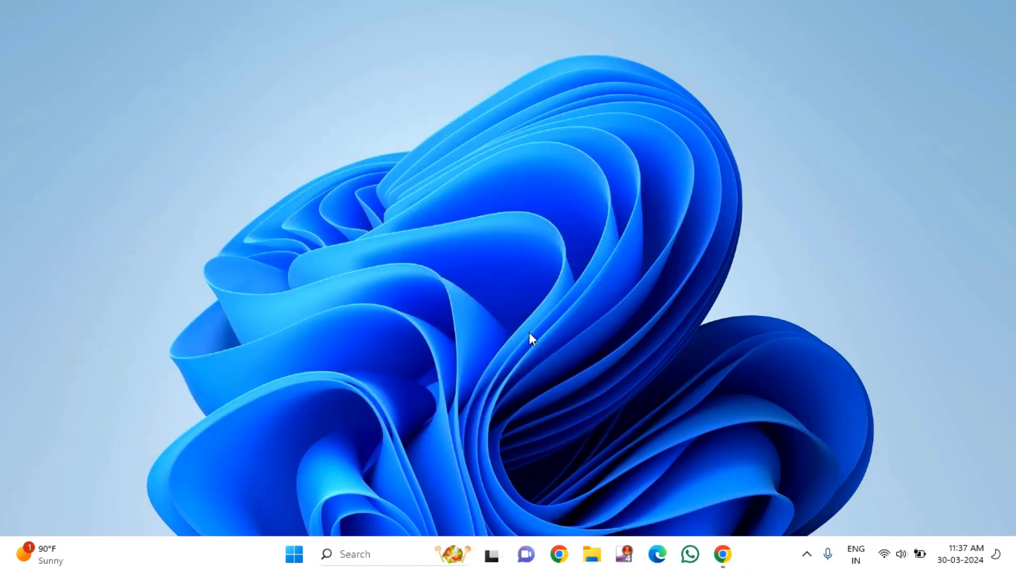